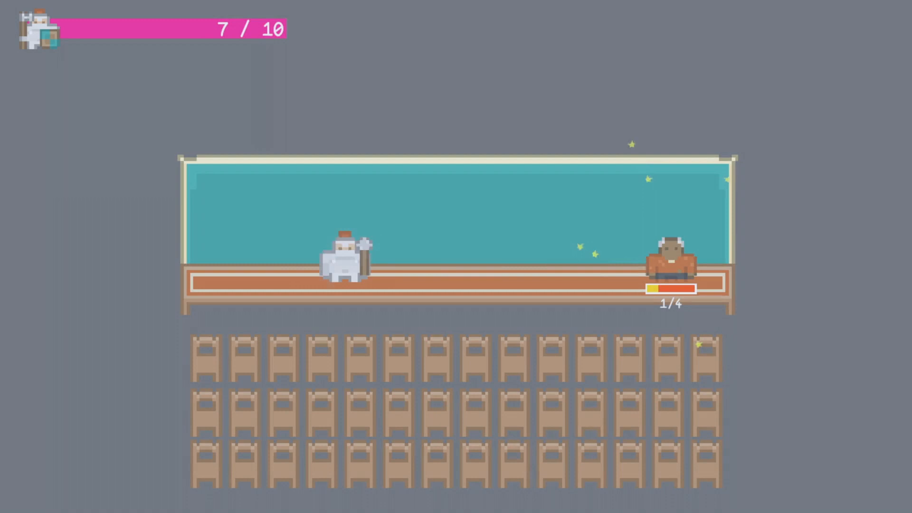
Attack the horned enemy while the World Inspector lists the game's entities.
left_click(327, 207)
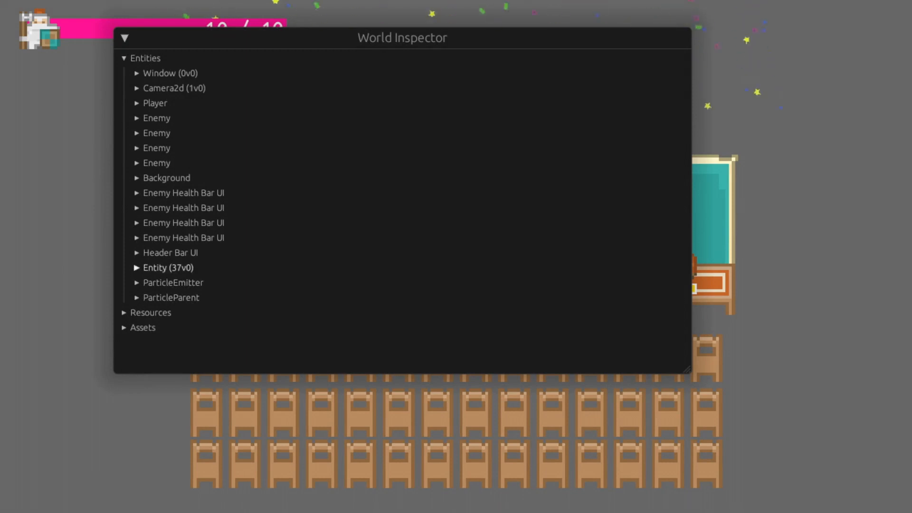
Scroll through ParticleParent's components and its child particle entities in the World Inspector.
scroll("down", 3)
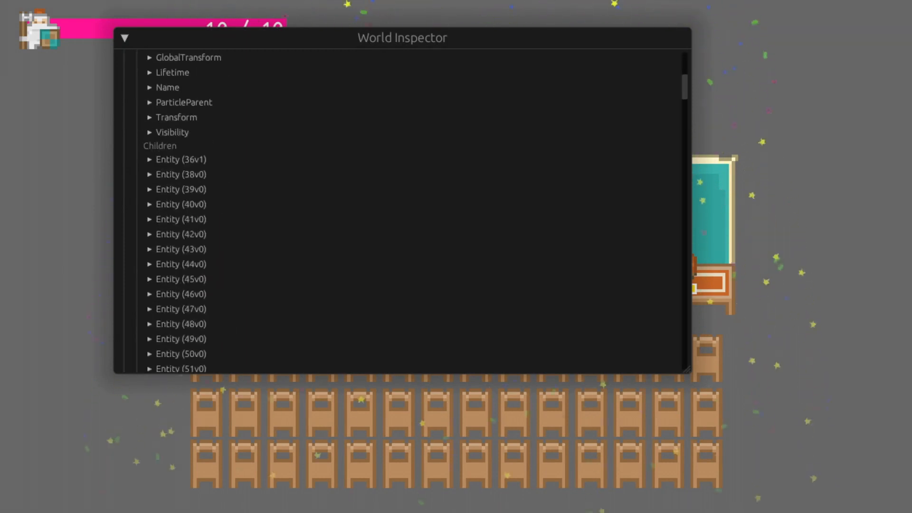
scroll("down", 3)
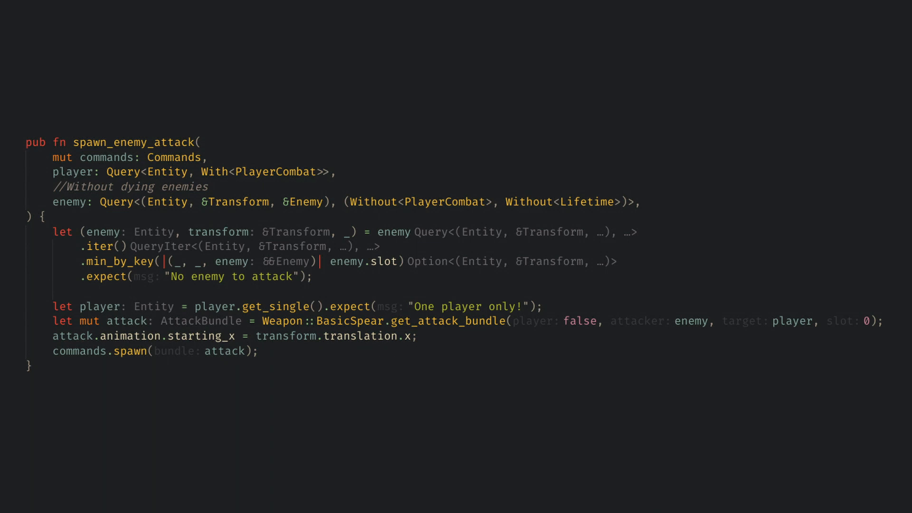
Scroll up to spawn_enemy_attack and its Without<Lifetime> query filter.
scroll("up", 3)
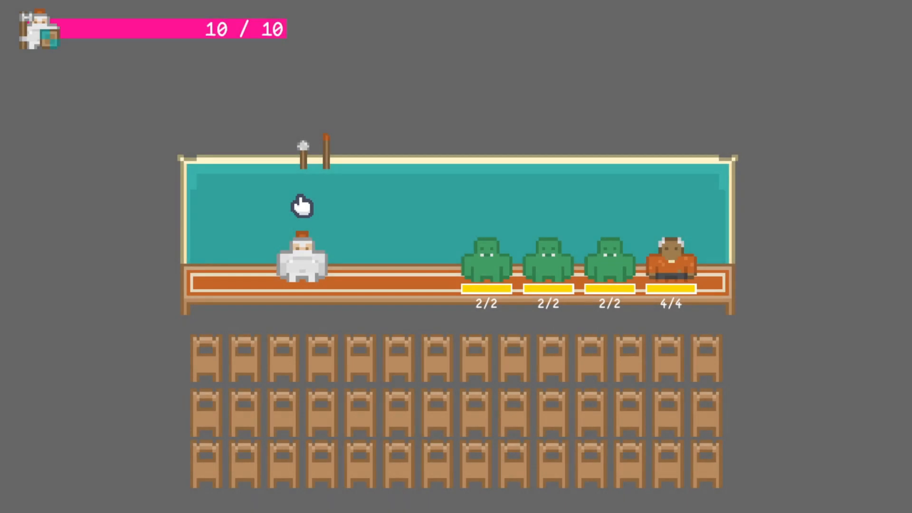
Strike the nearest green enemy with the spear, dropping it to 0/2 health.
left_click(485, 256)
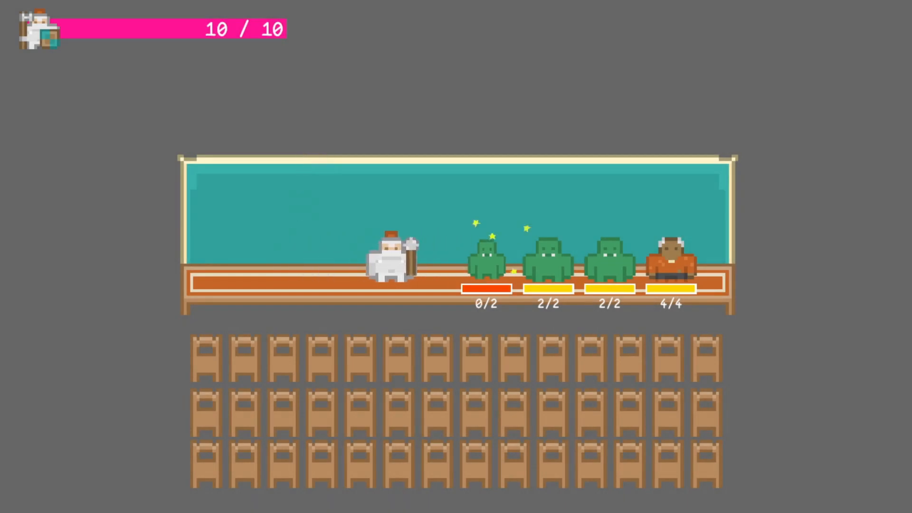